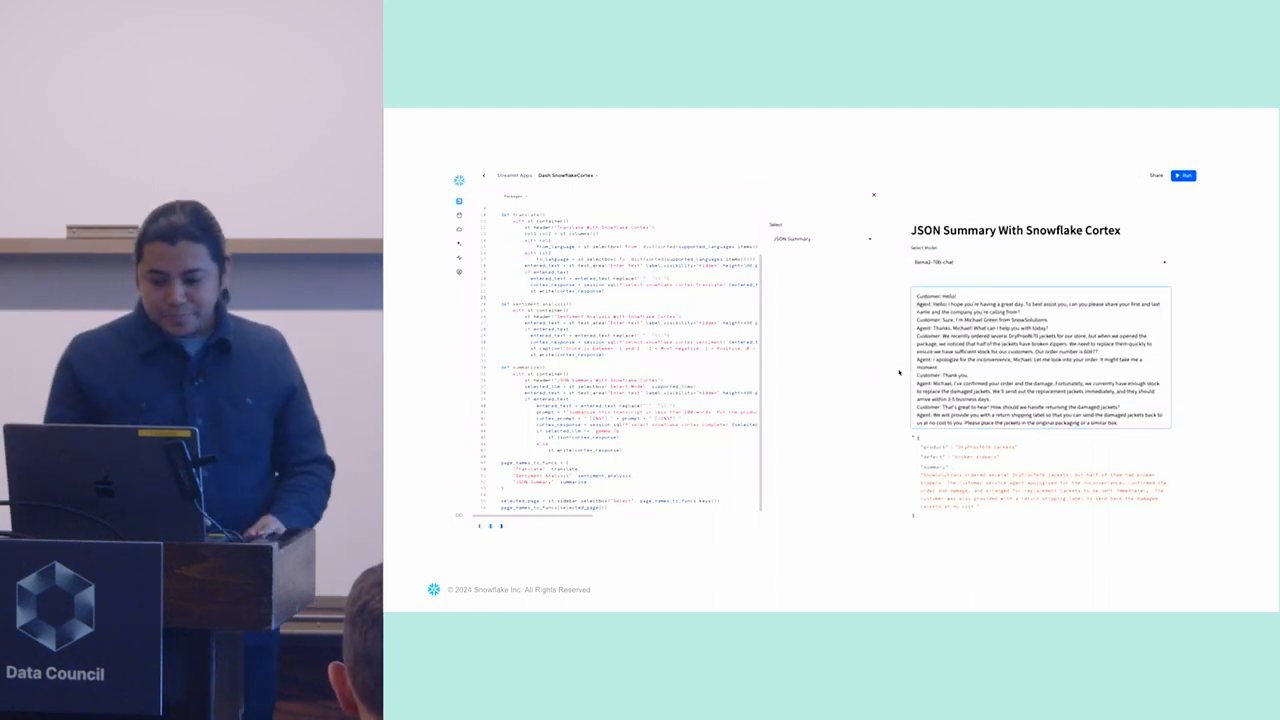
Summarize a different call transcript, then translate it into another language
click(1038, 252)
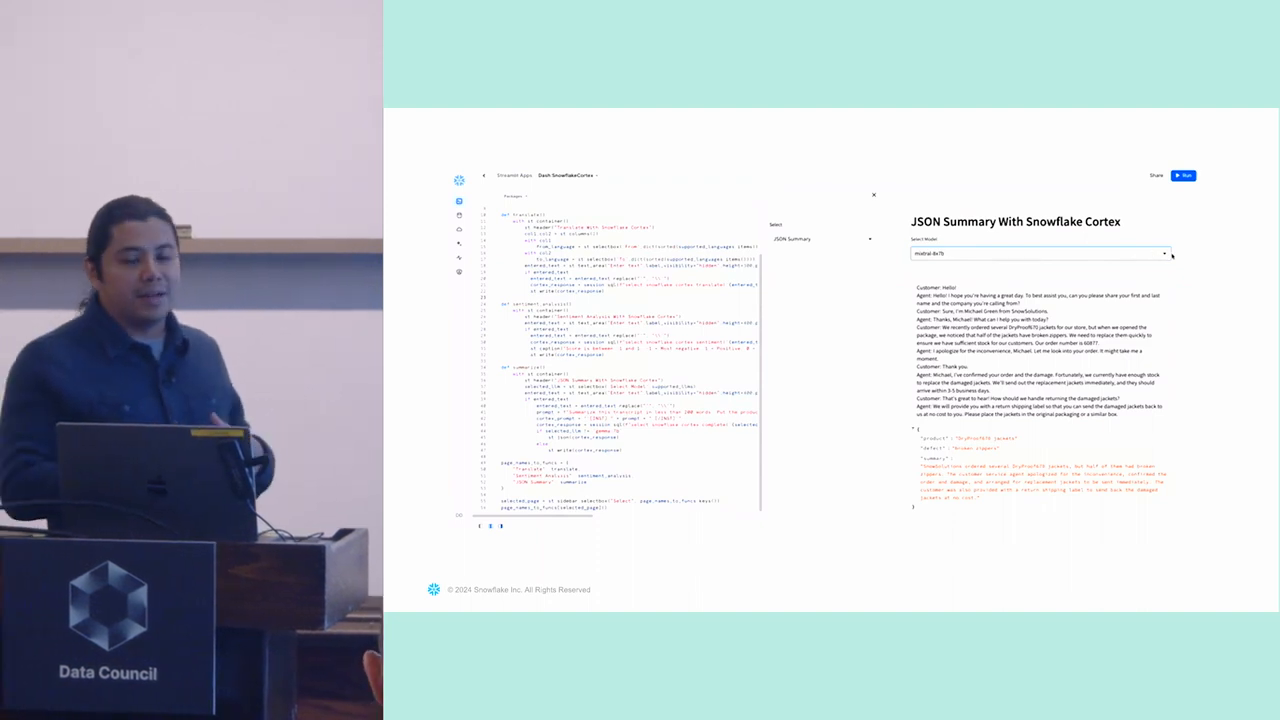
click(1040, 252)
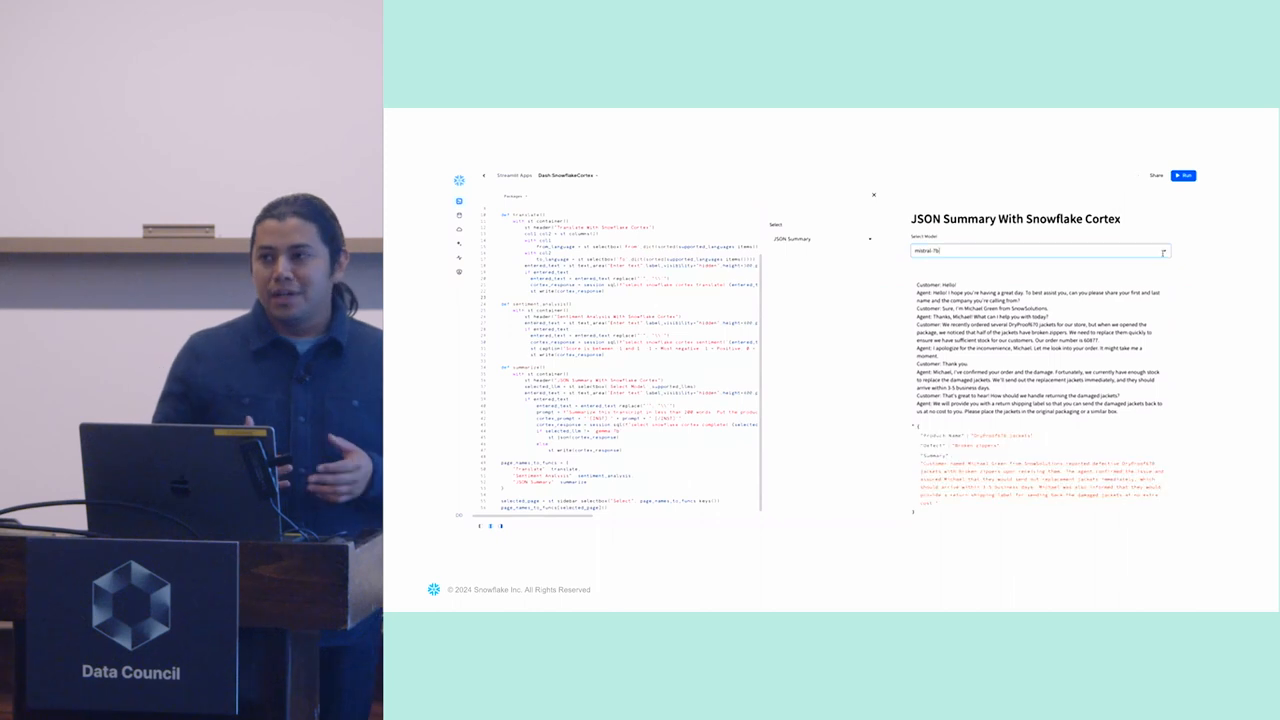
click(784, 238)
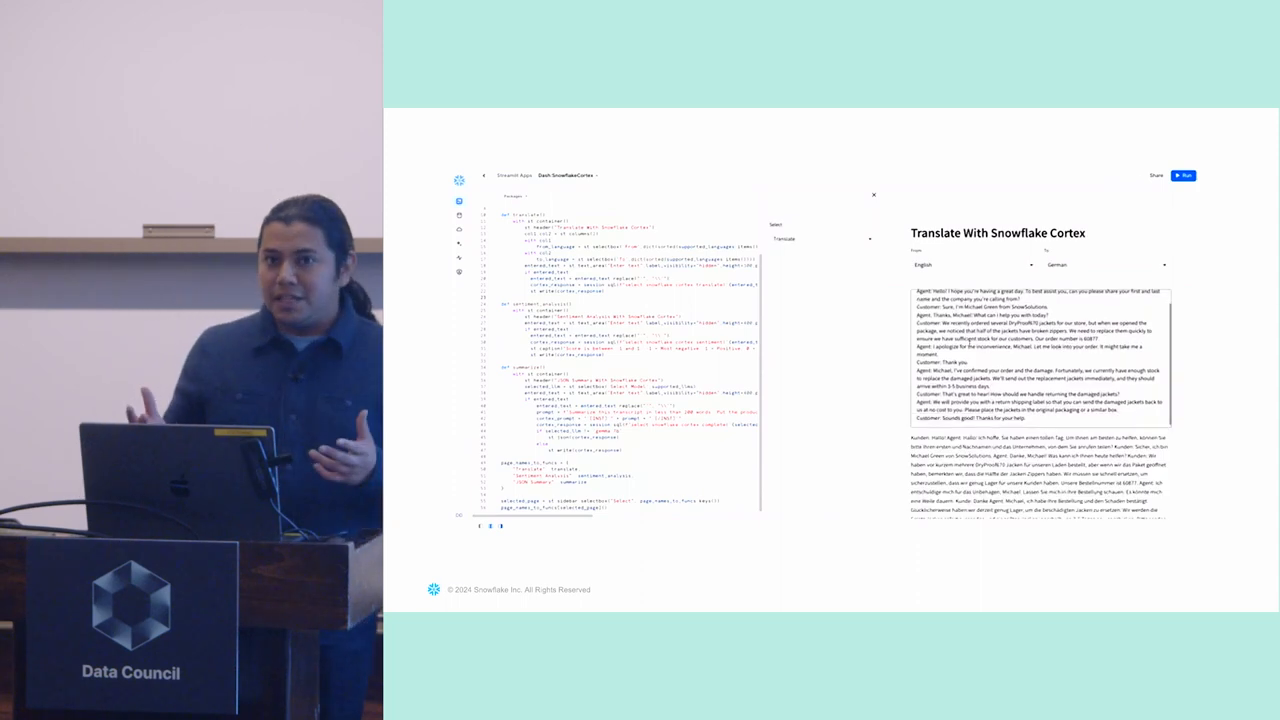
click(1104, 264)
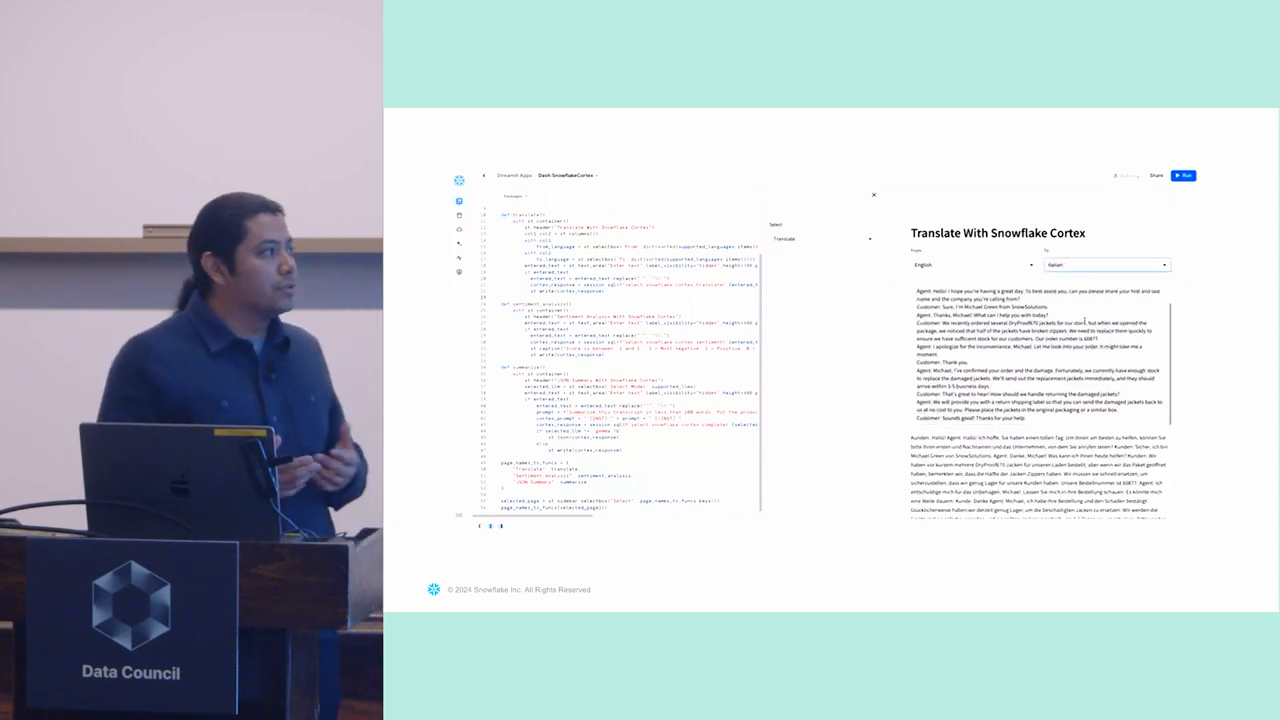
Cycle the Cortex app through Sentiment Analysis and JSON Summary of the transcript
click(820, 238)
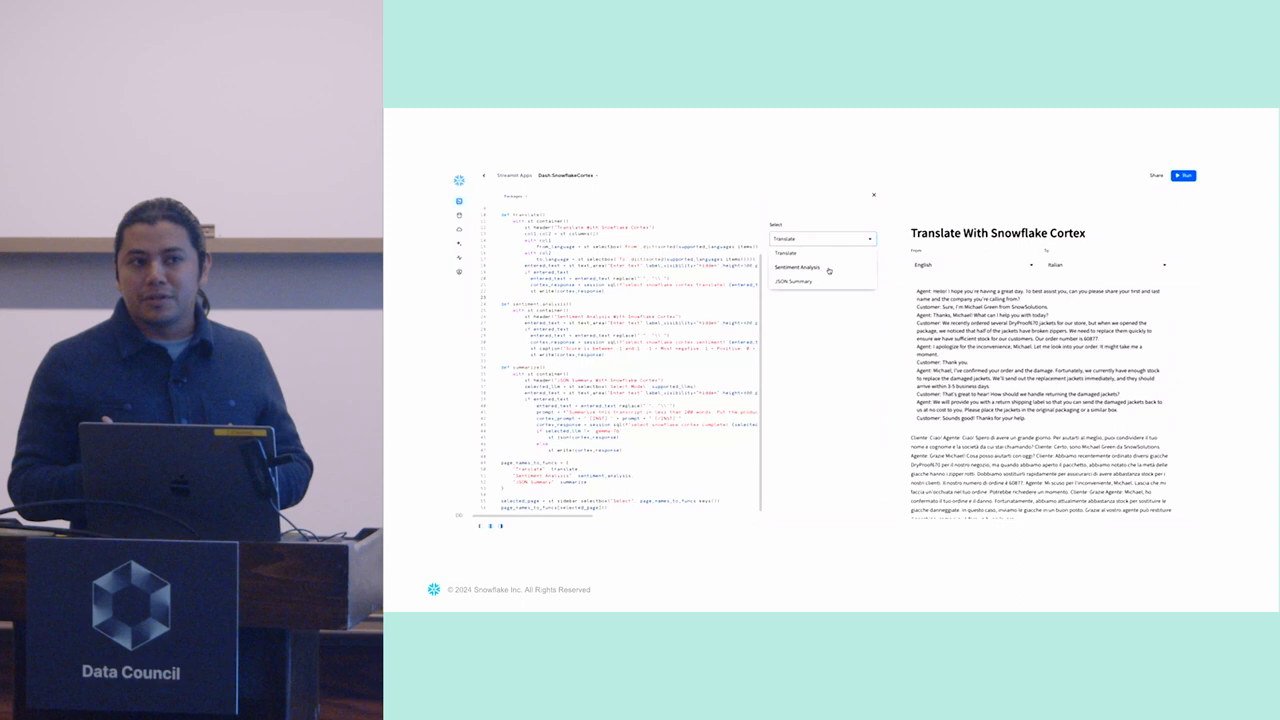
click(804, 268)
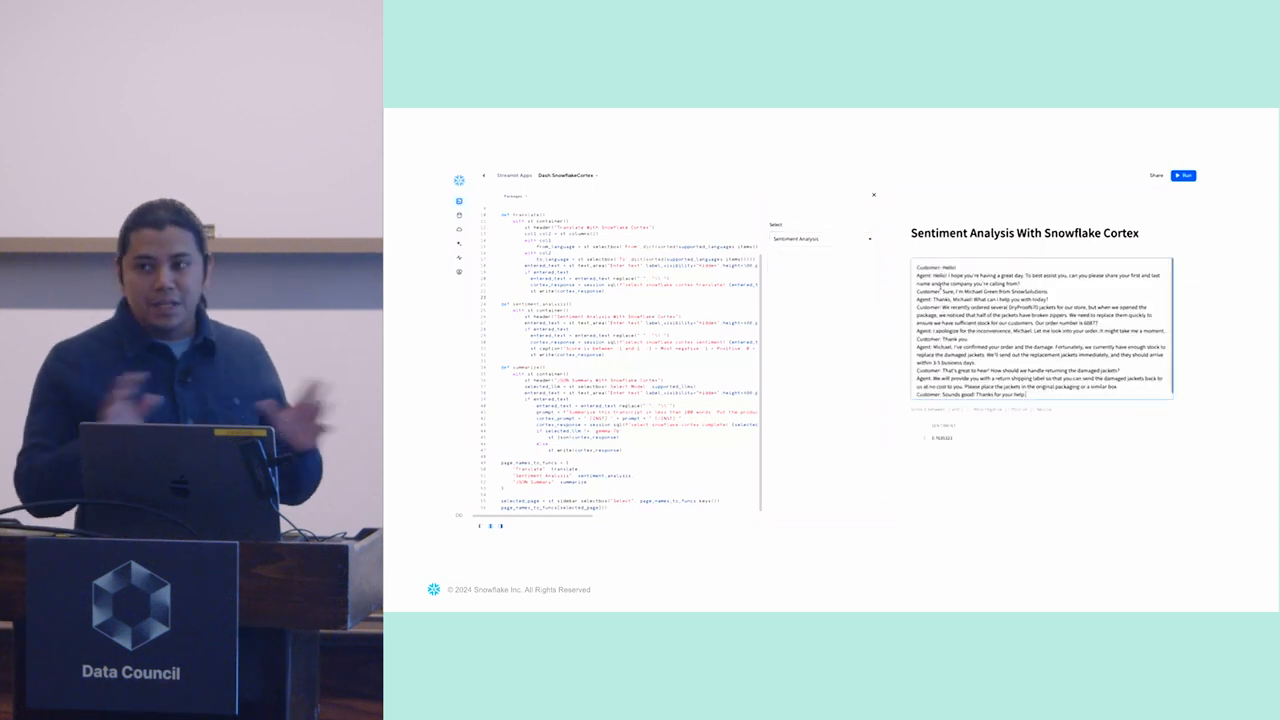
click(820, 238)
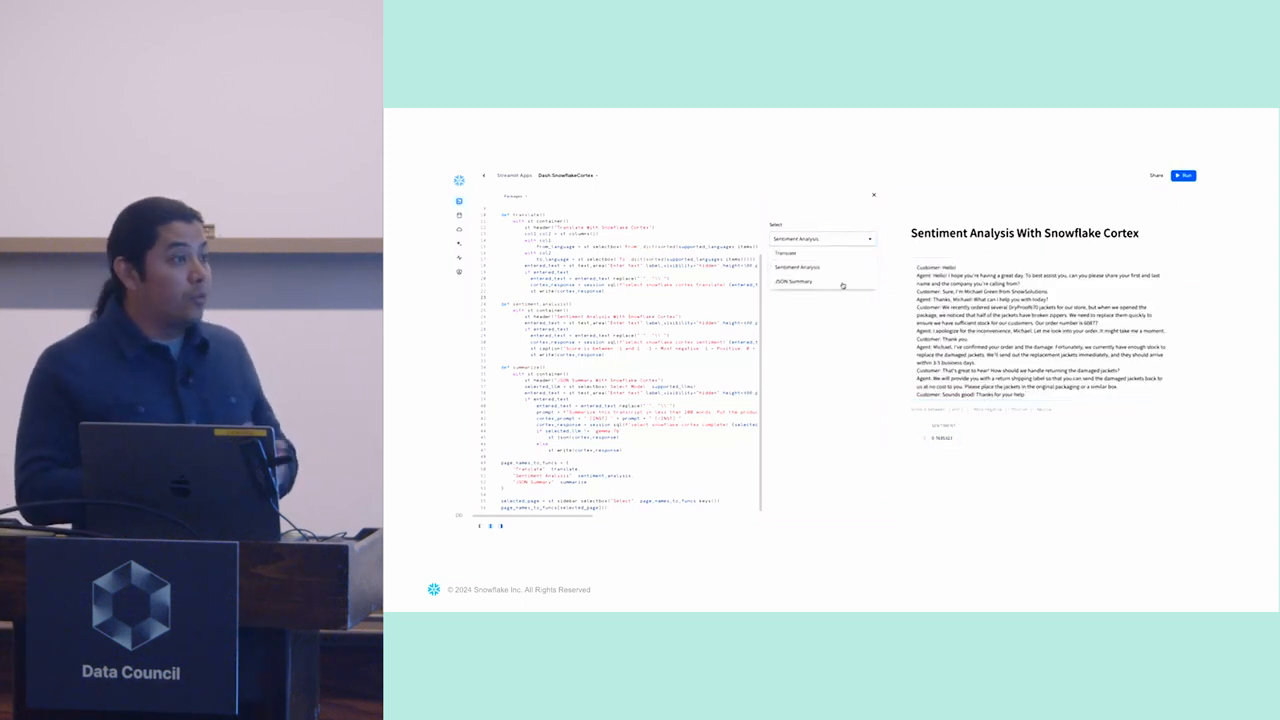
click(792, 280)
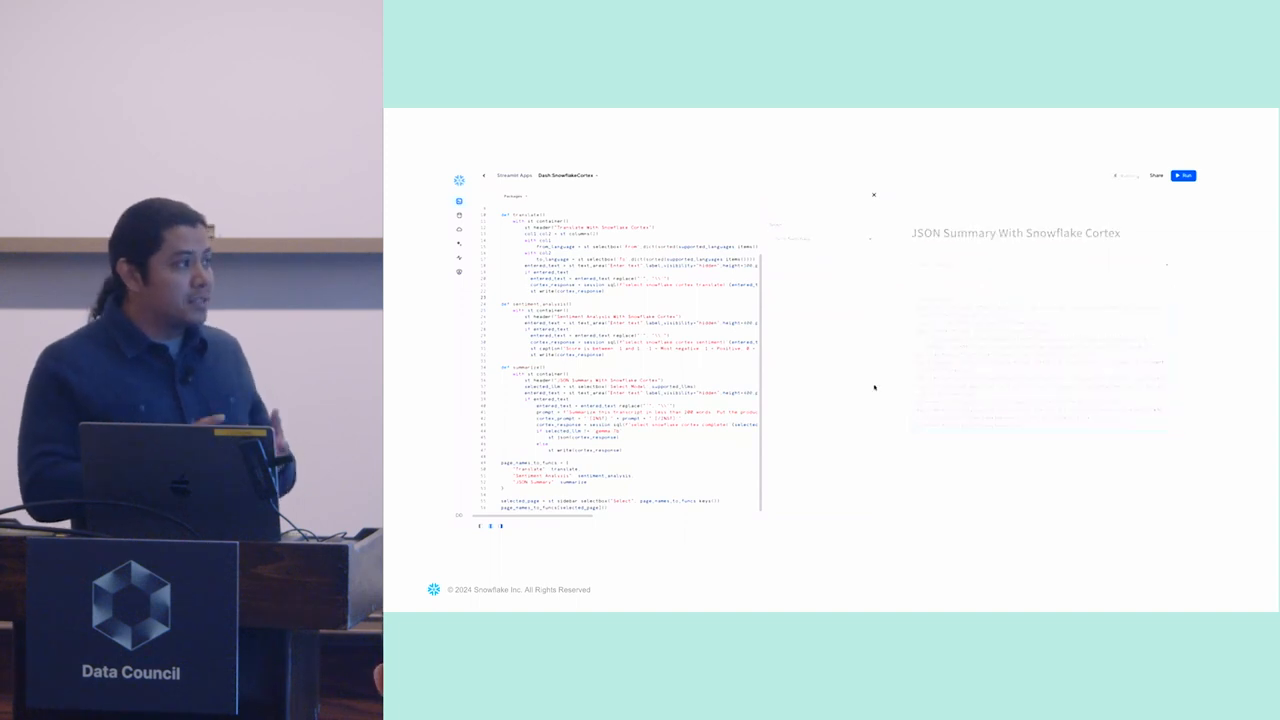
mouse_move(898, 374)
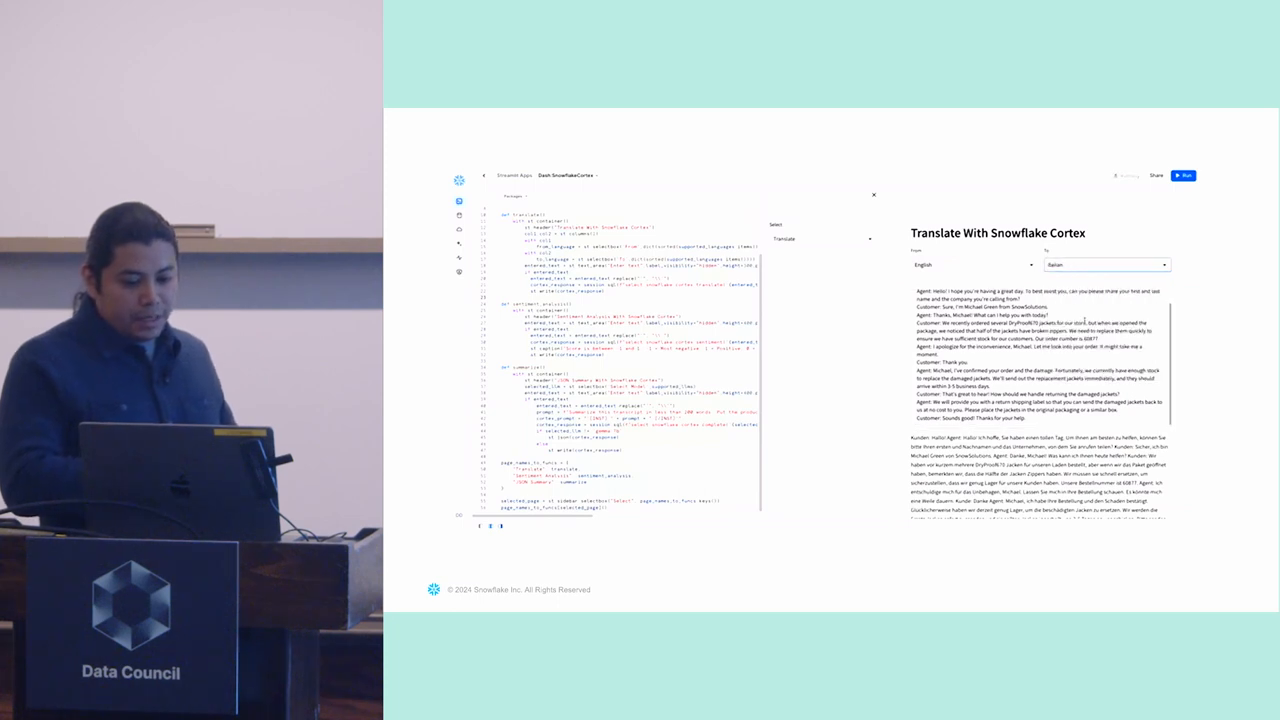
Return the app to Sentiment Analysis for the call transcript
click(820, 238)
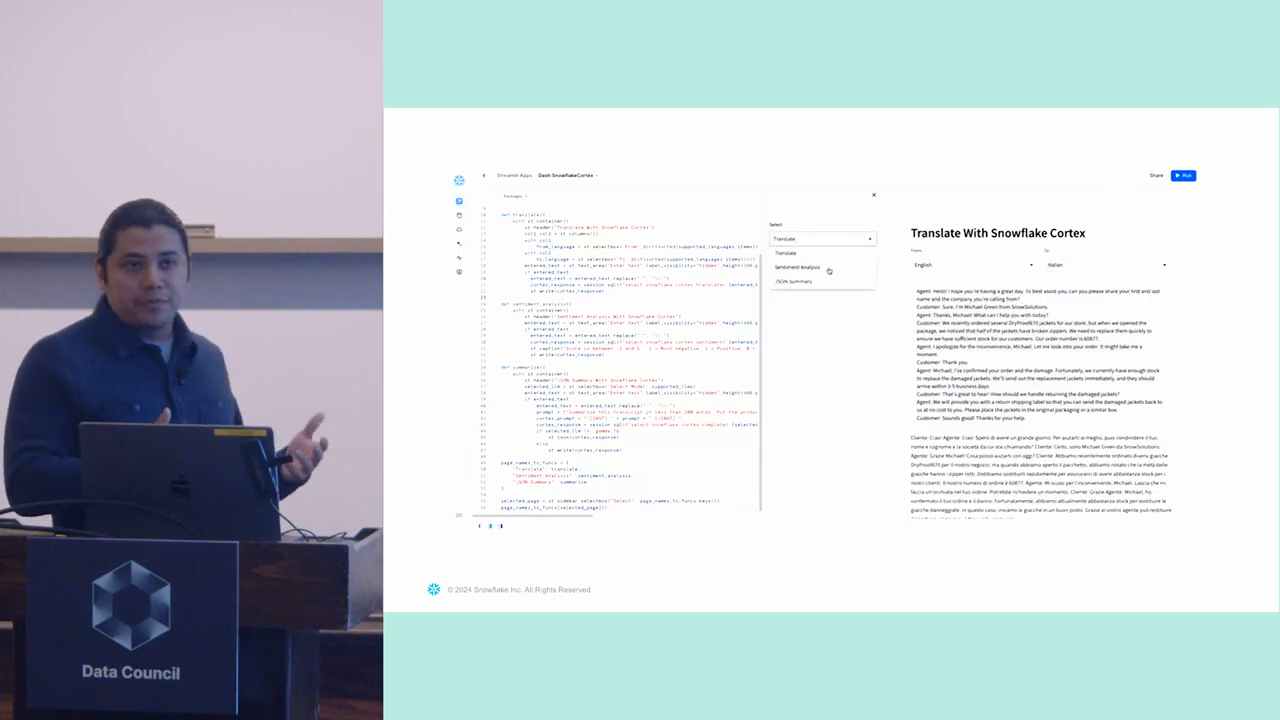
click(796, 268)
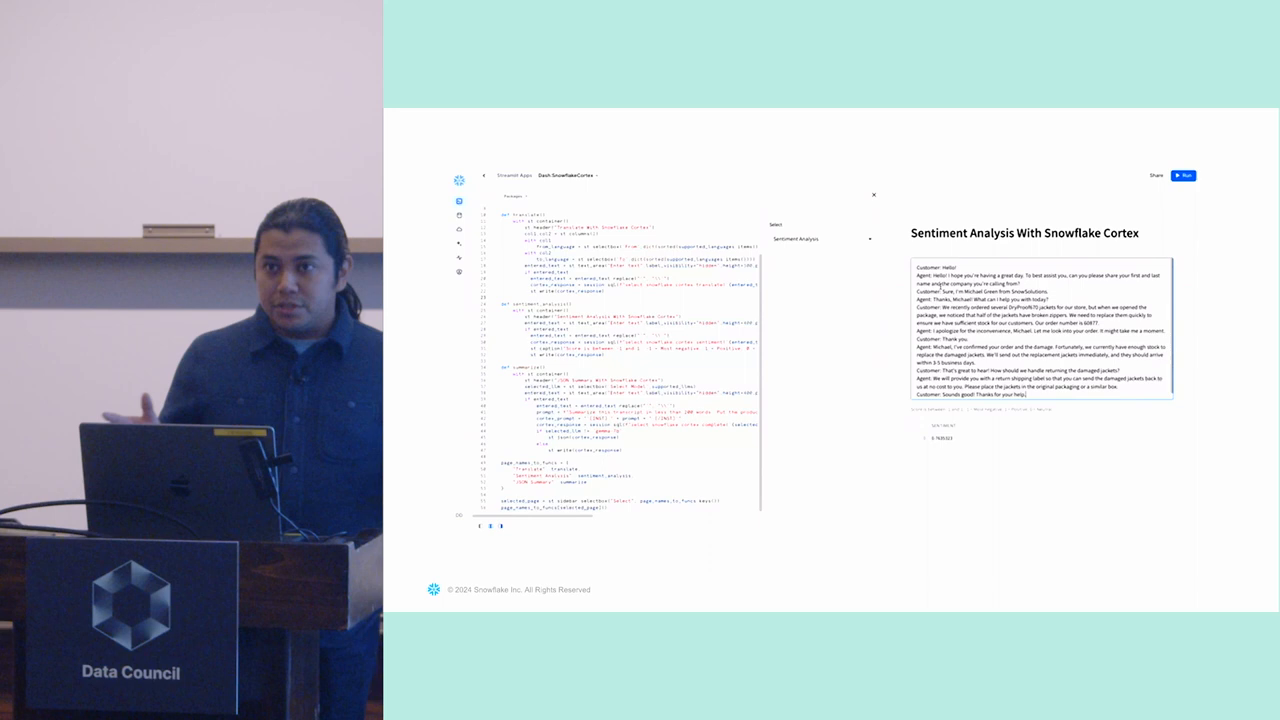
click(820, 238)
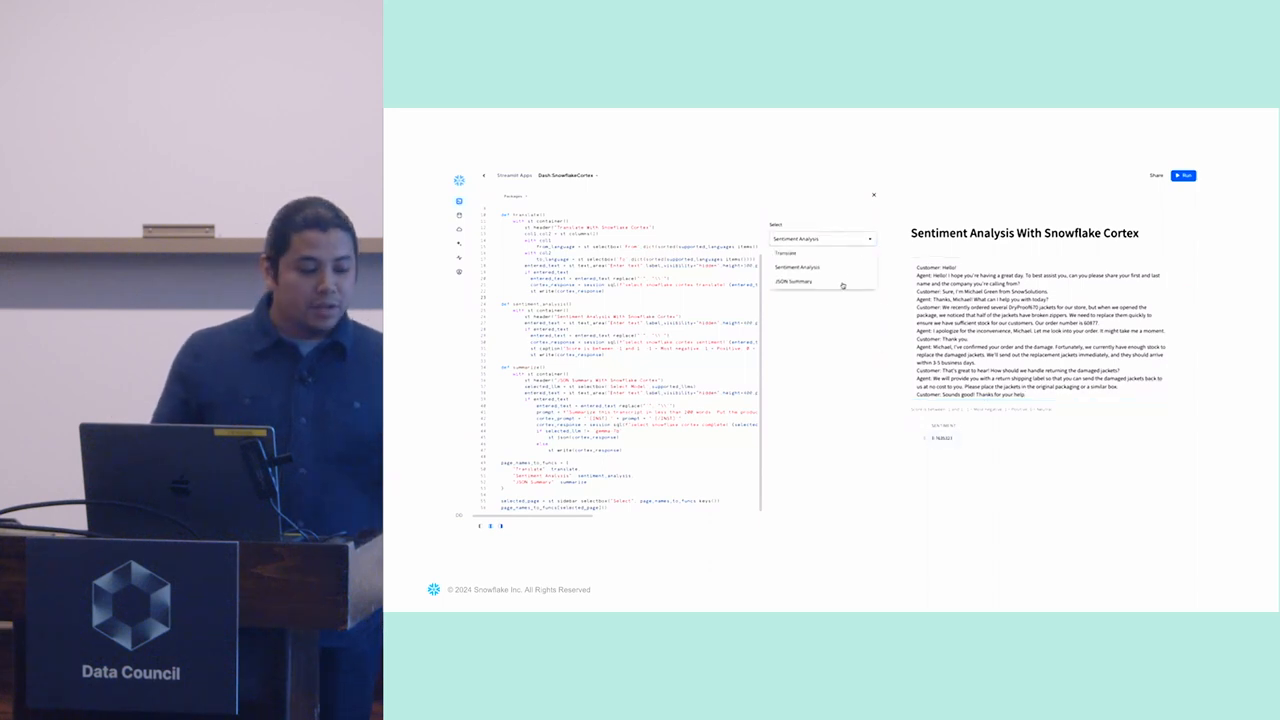
click(792, 280)
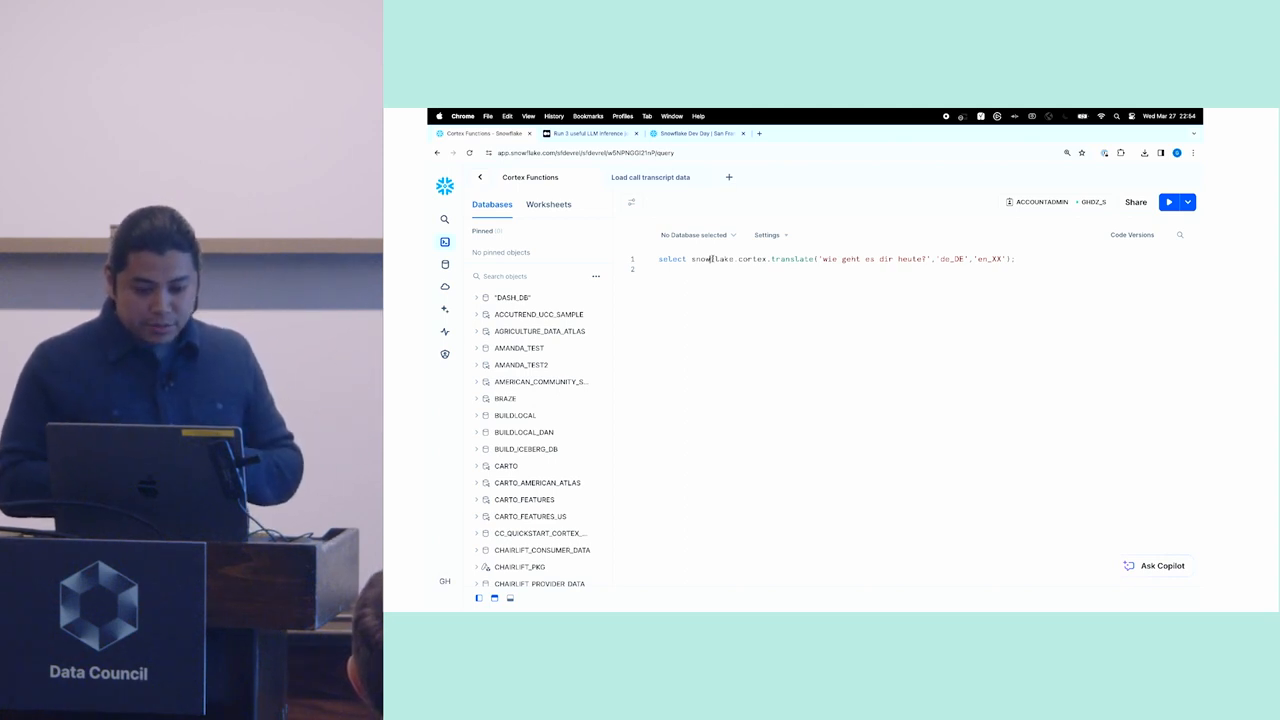
Run the Cortex translate query, returning 'How are you today?' in English
click(1168, 202)
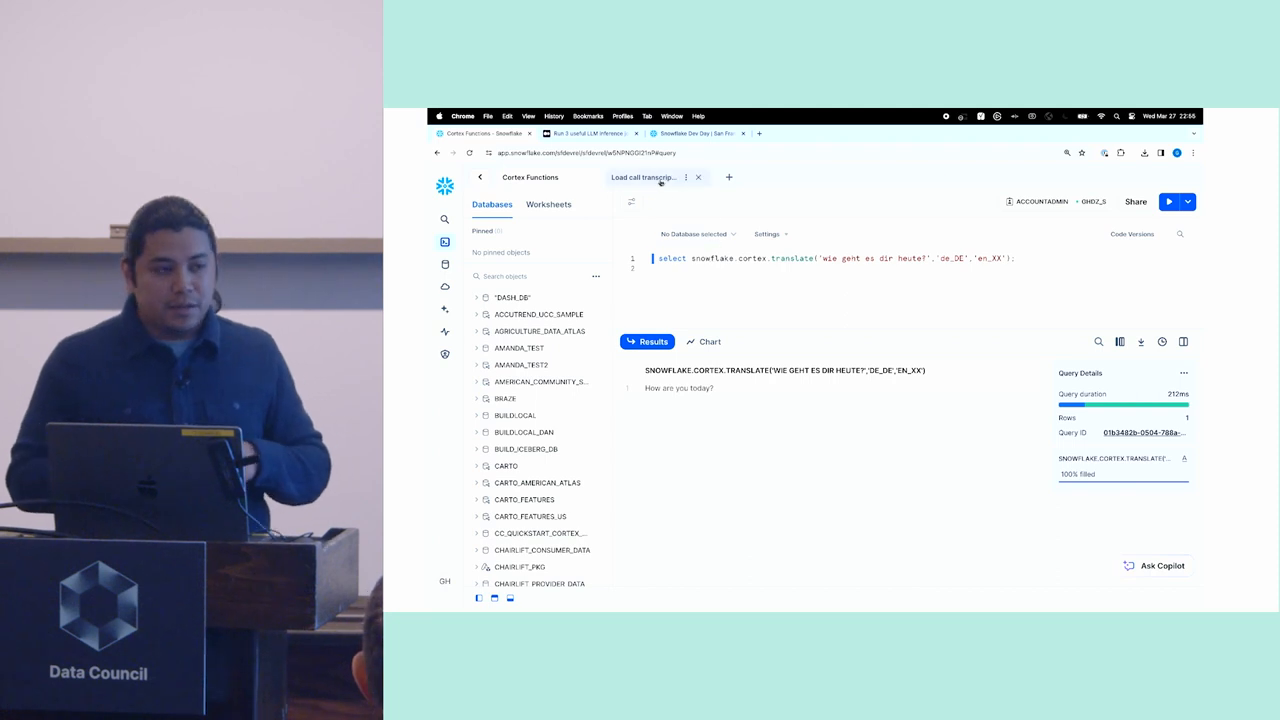
In the call transcript worksheet, run the Cortex sentiment query listing English transcripts with scores
click(644, 176)
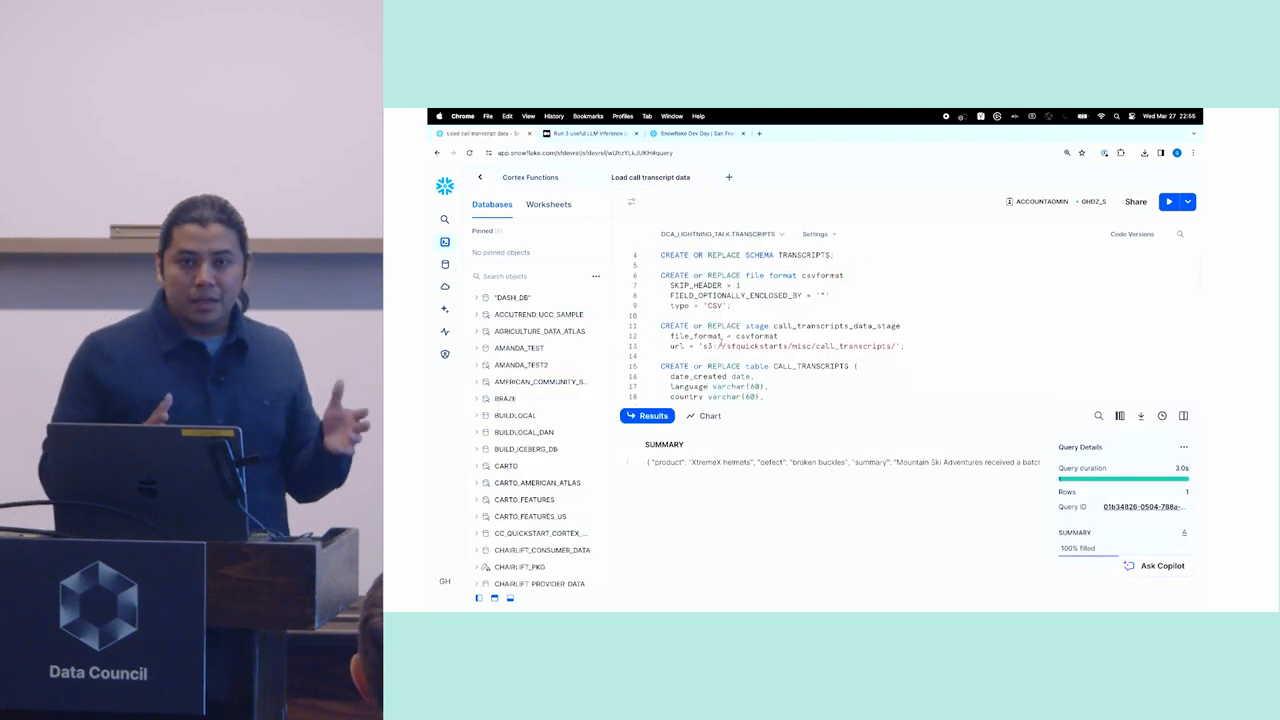
scroll(down, 3)
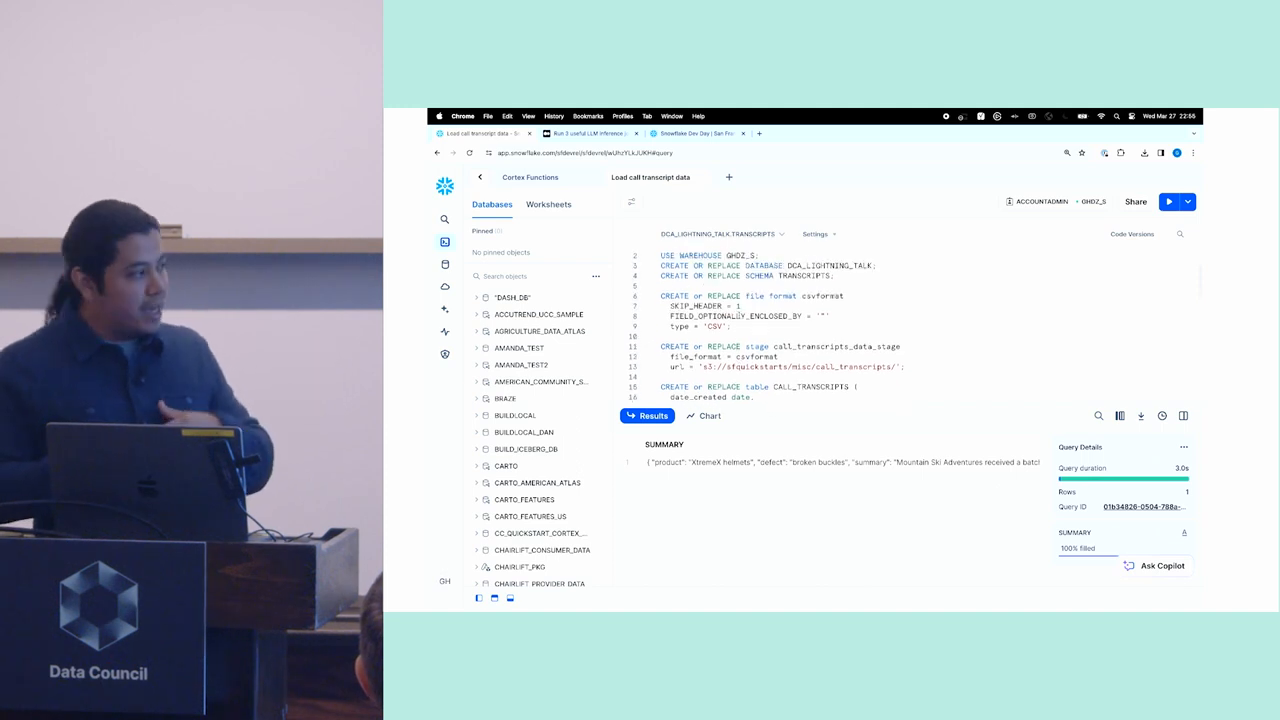
scroll(down, 3)
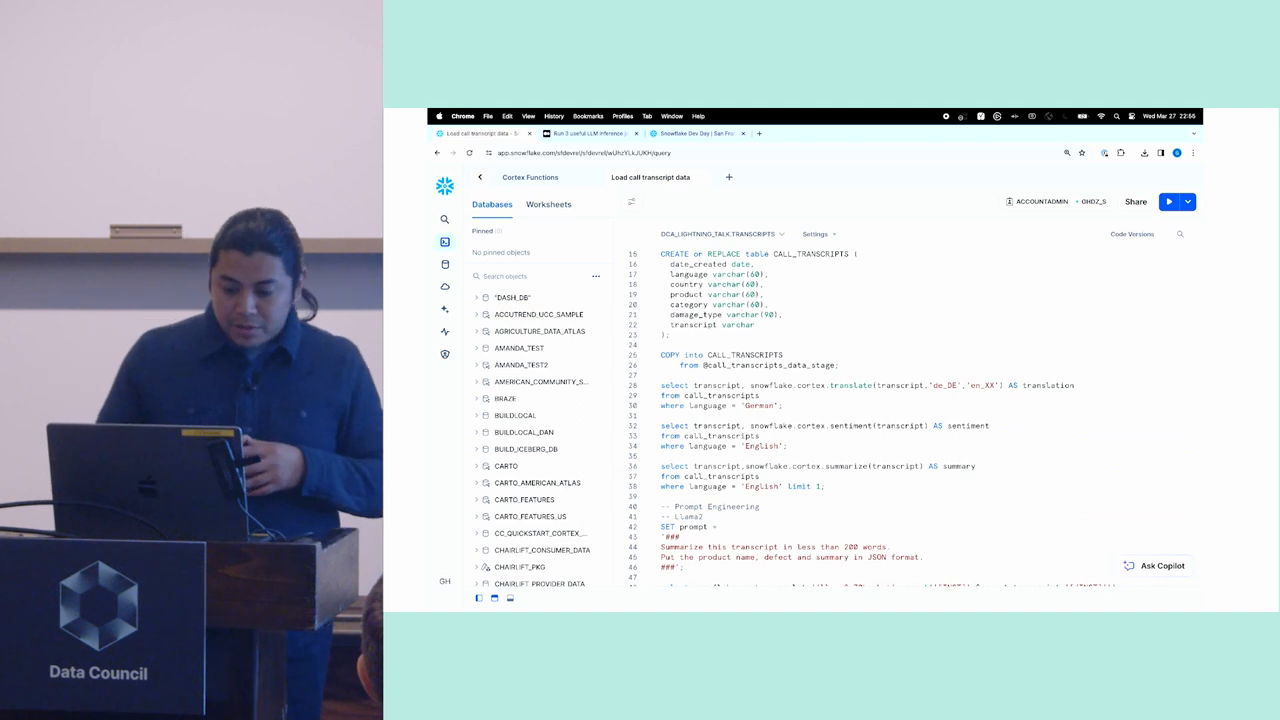
scroll(down, 3)
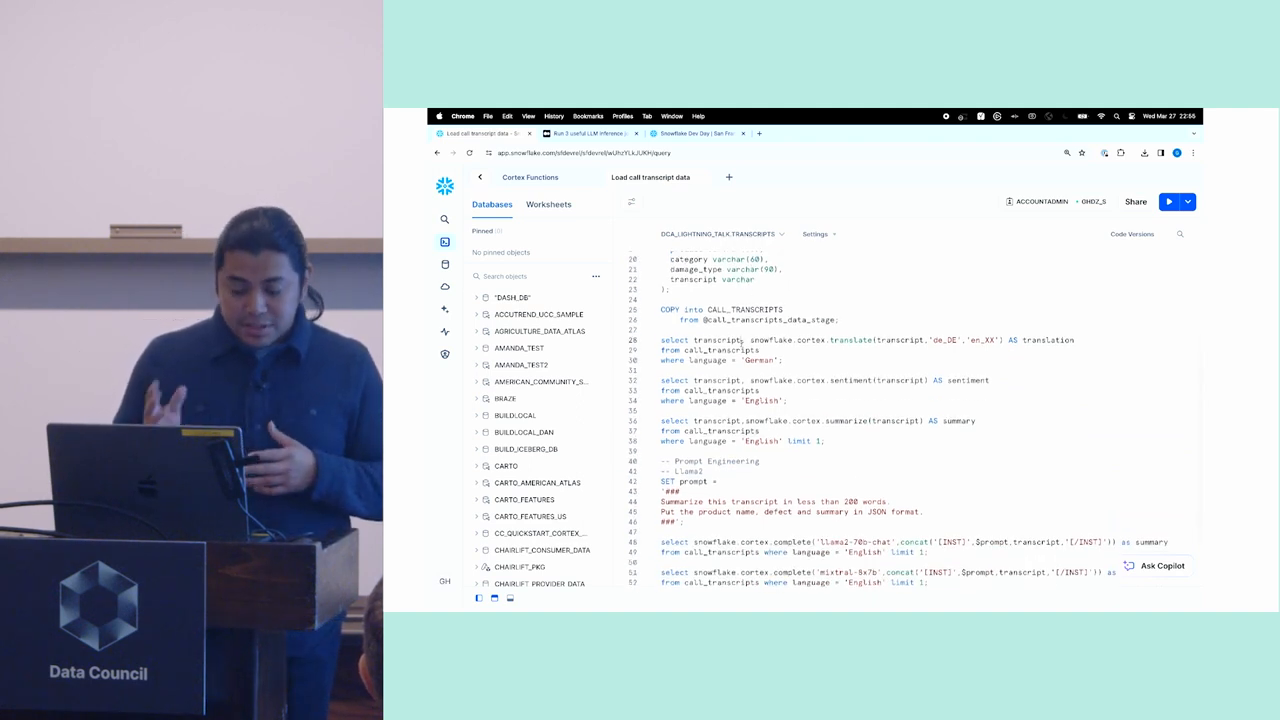
click(1168, 202)
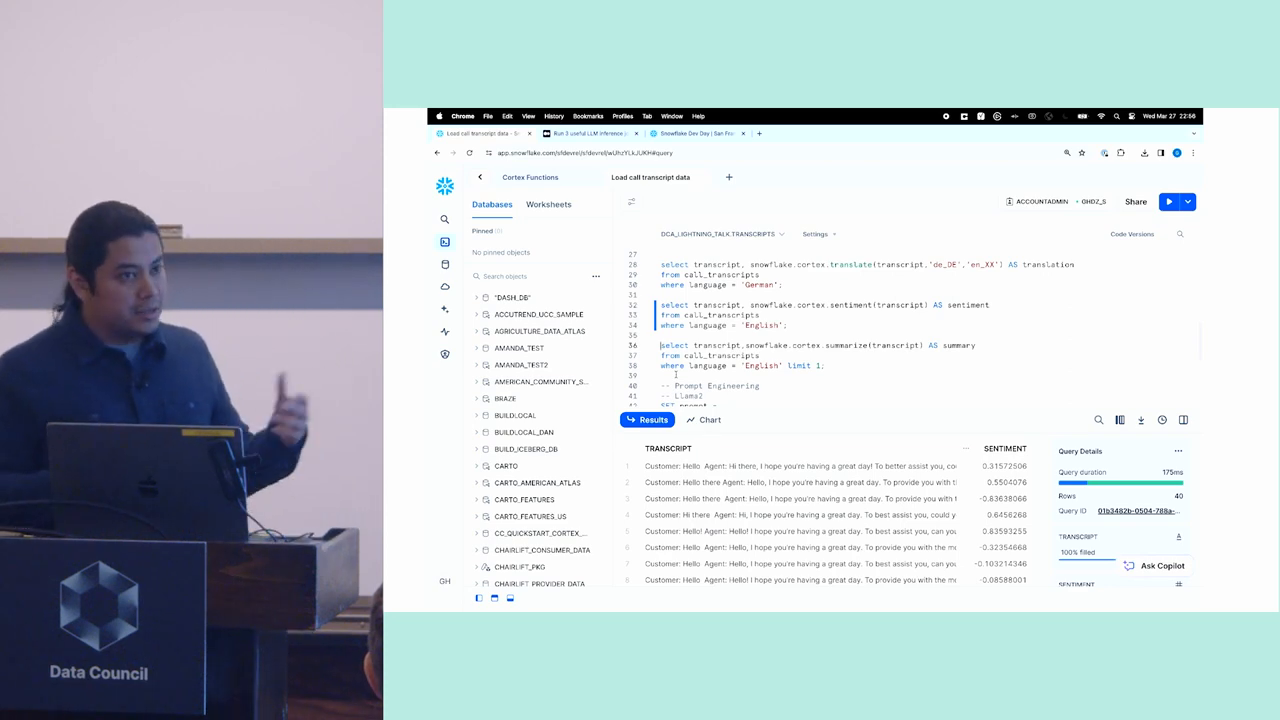
Run the Cortex summarize query on the English transcripts and move to the Prompt Engineering section
click(1168, 200)
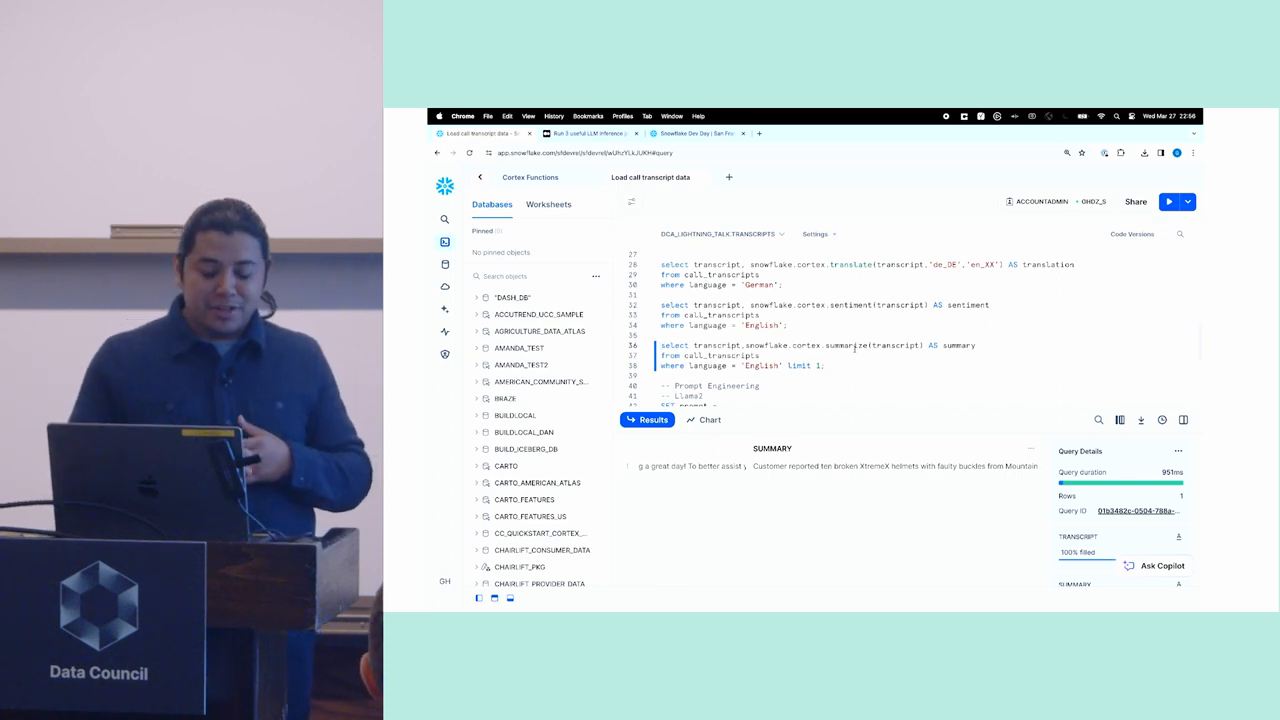
scroll(down, 3)
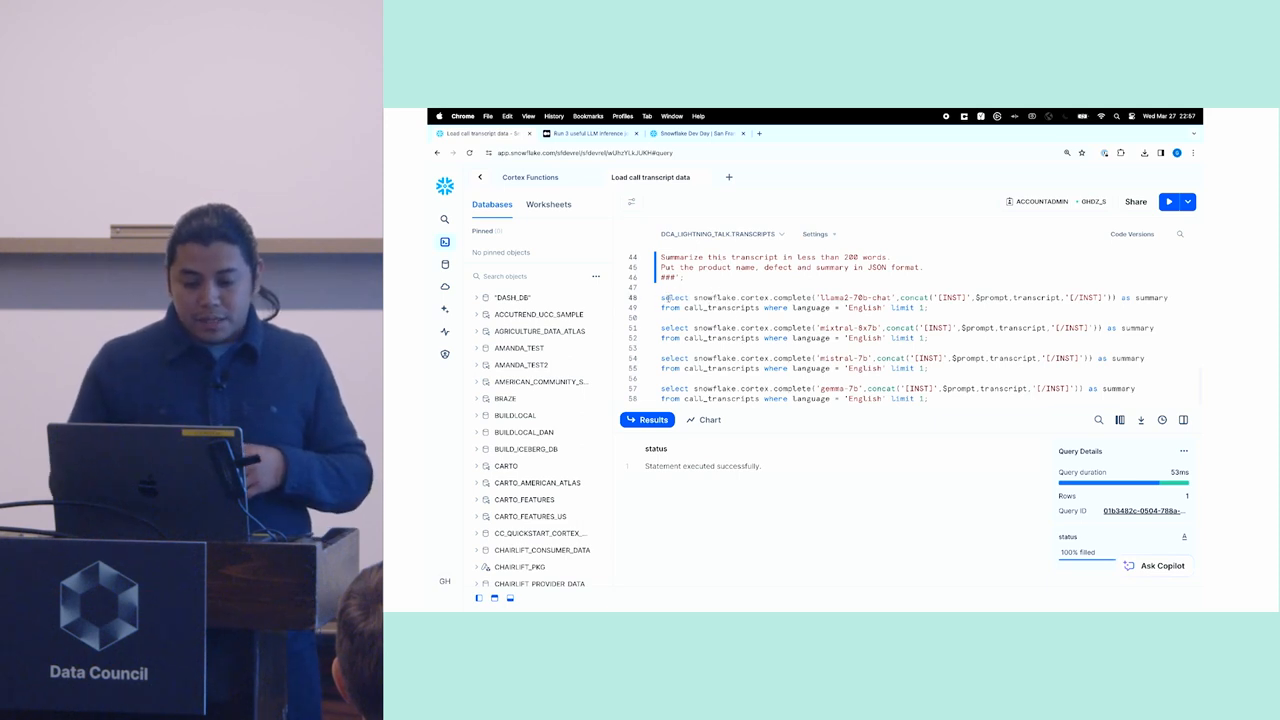
Run the llama2-70b-chat complete query returning a JSON summary with product and summary fields
click(1168, 202)
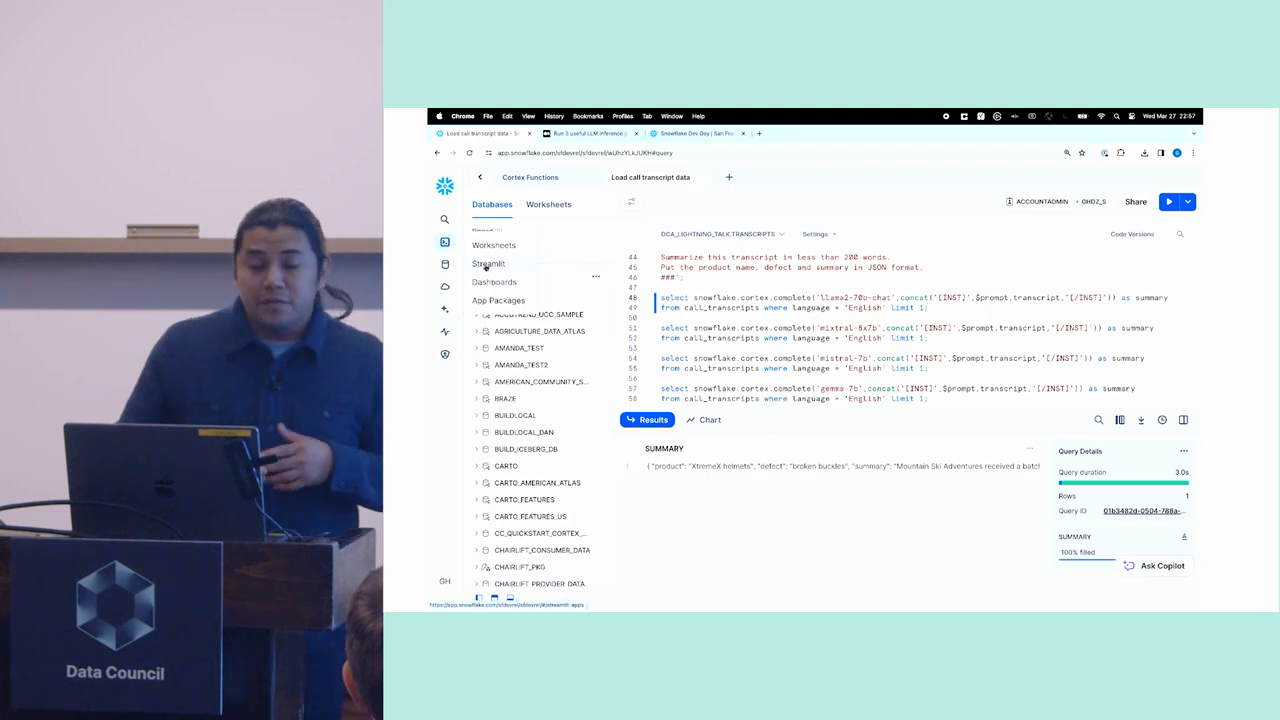
Launch the Data Council Austin - Cortex + Streamlit App from the Streamlit projects list
click(488, 264)
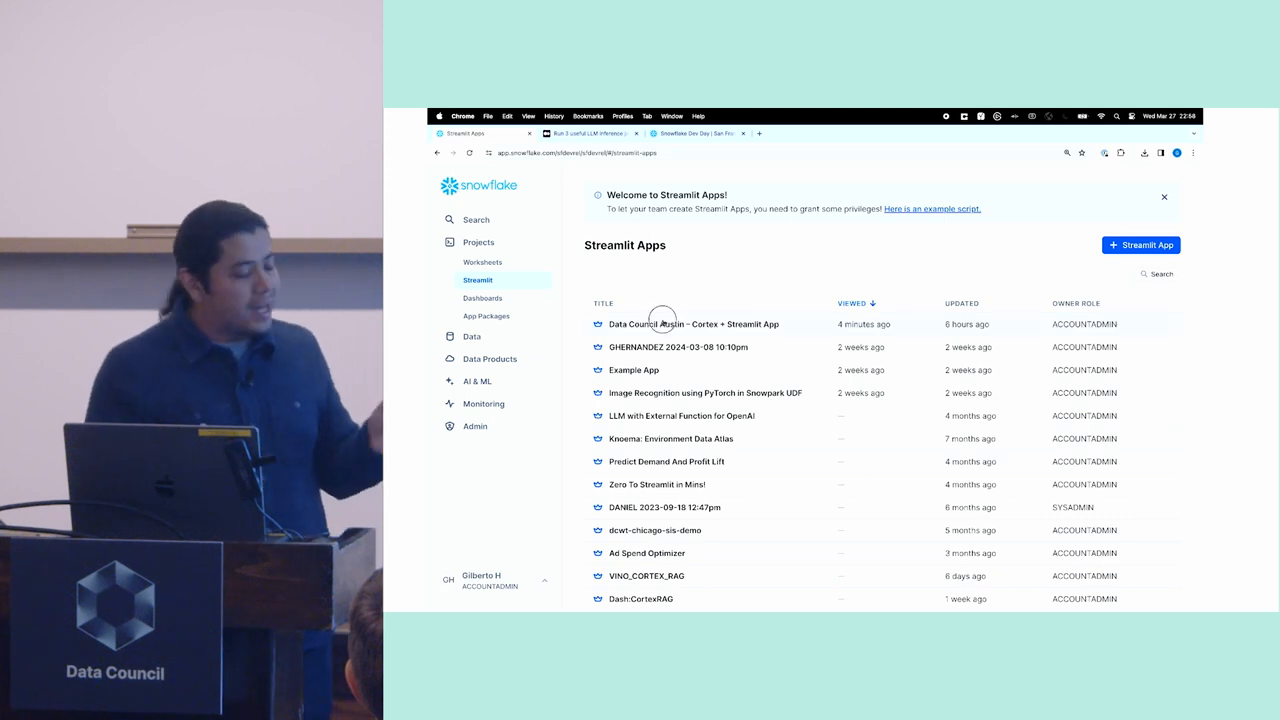
click(692, 324)
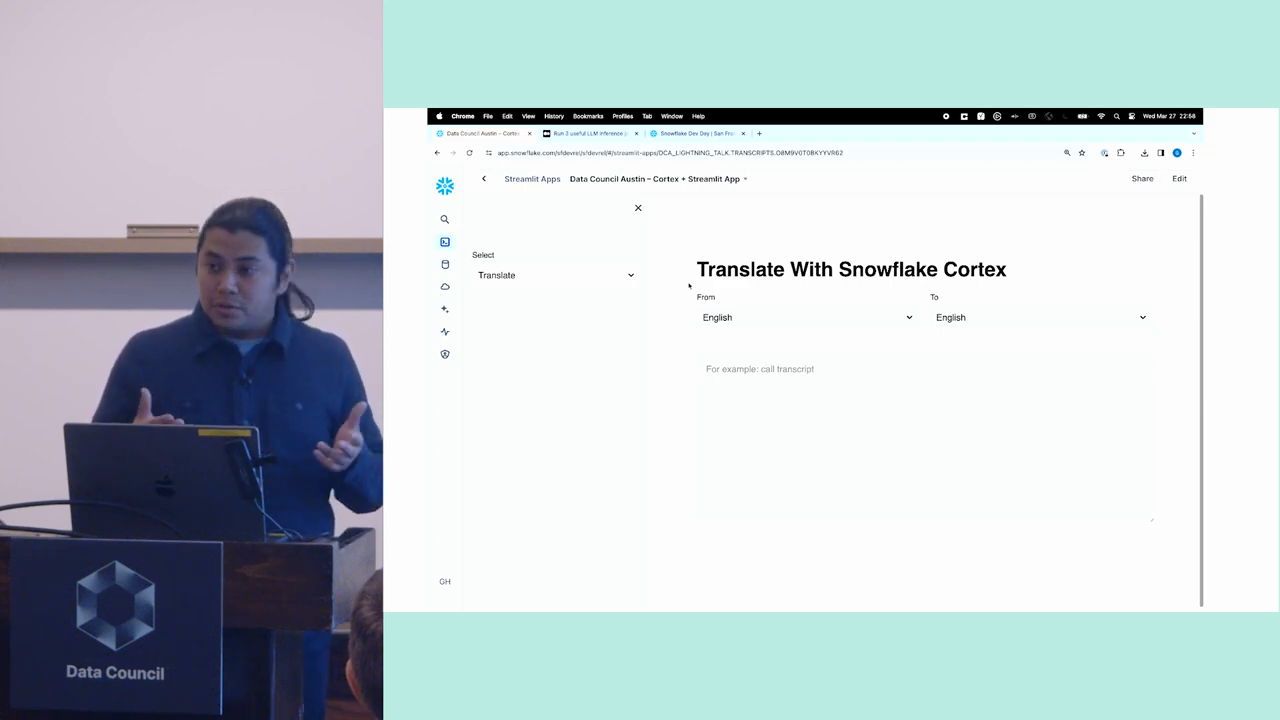
Keep Translate, set the target language to Spanish and enter 'I love Data Council'
click(556, 276)
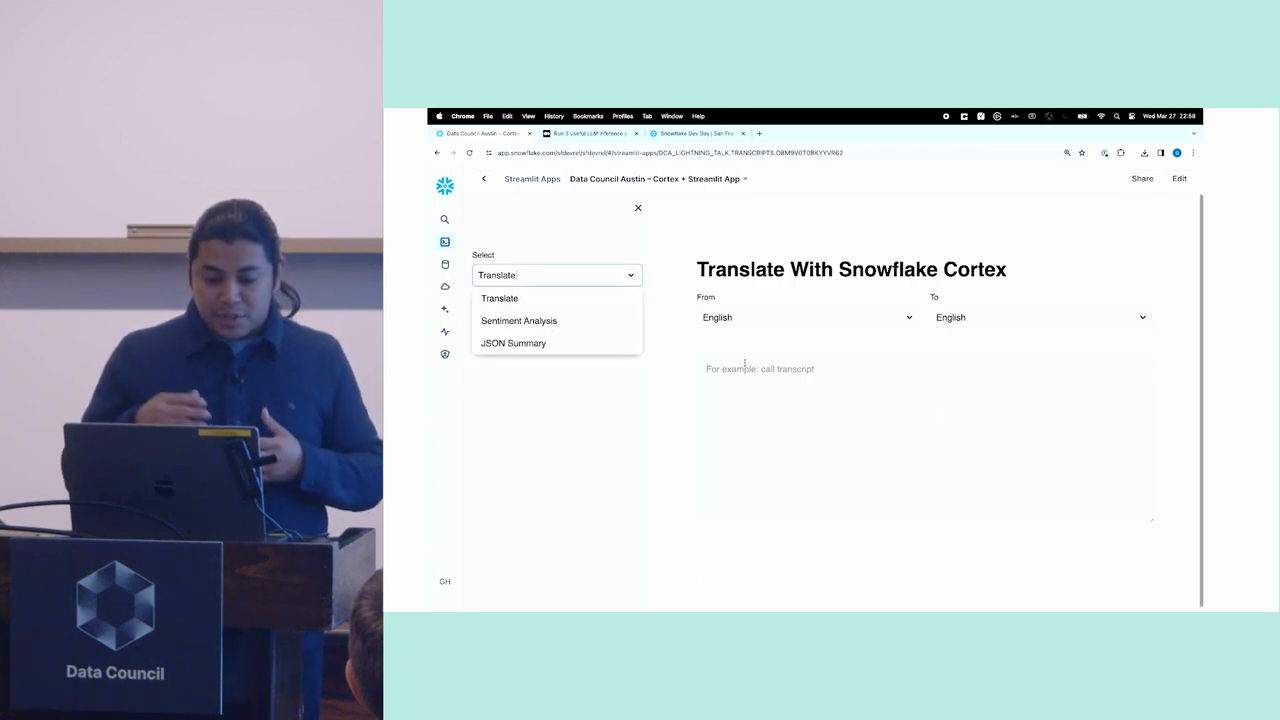
click(500, 298)
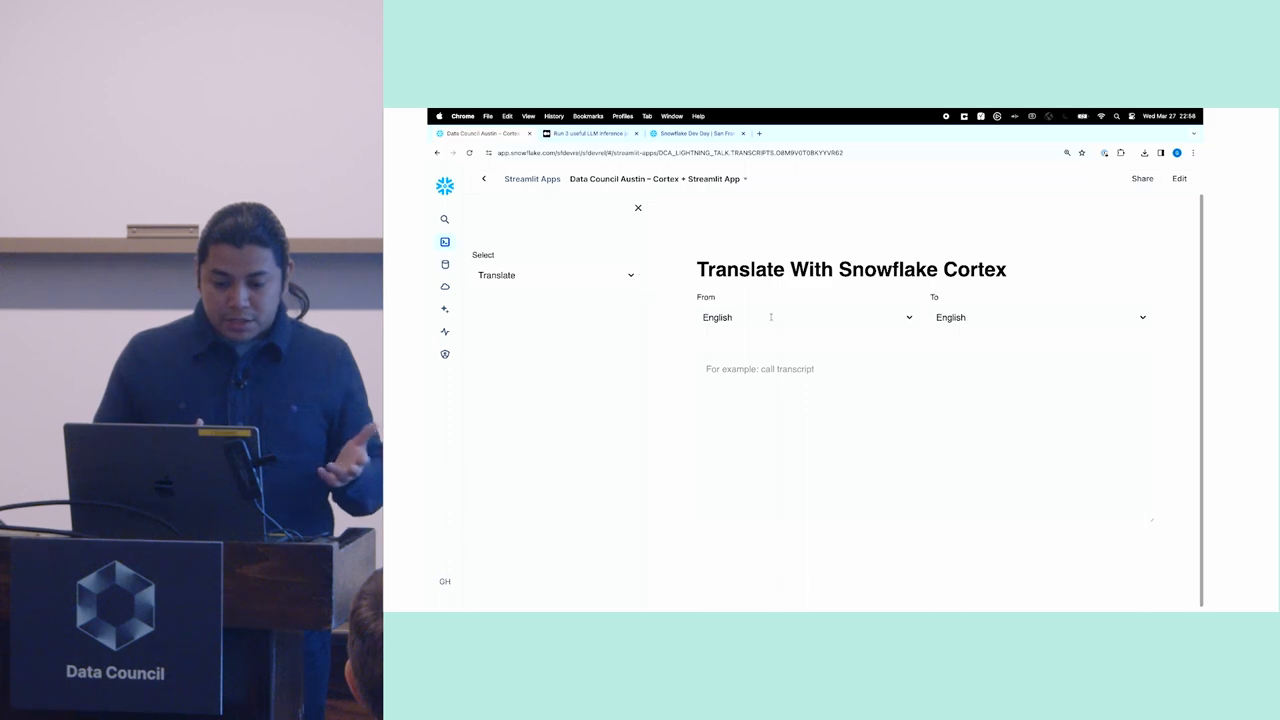
click(1040, 316)
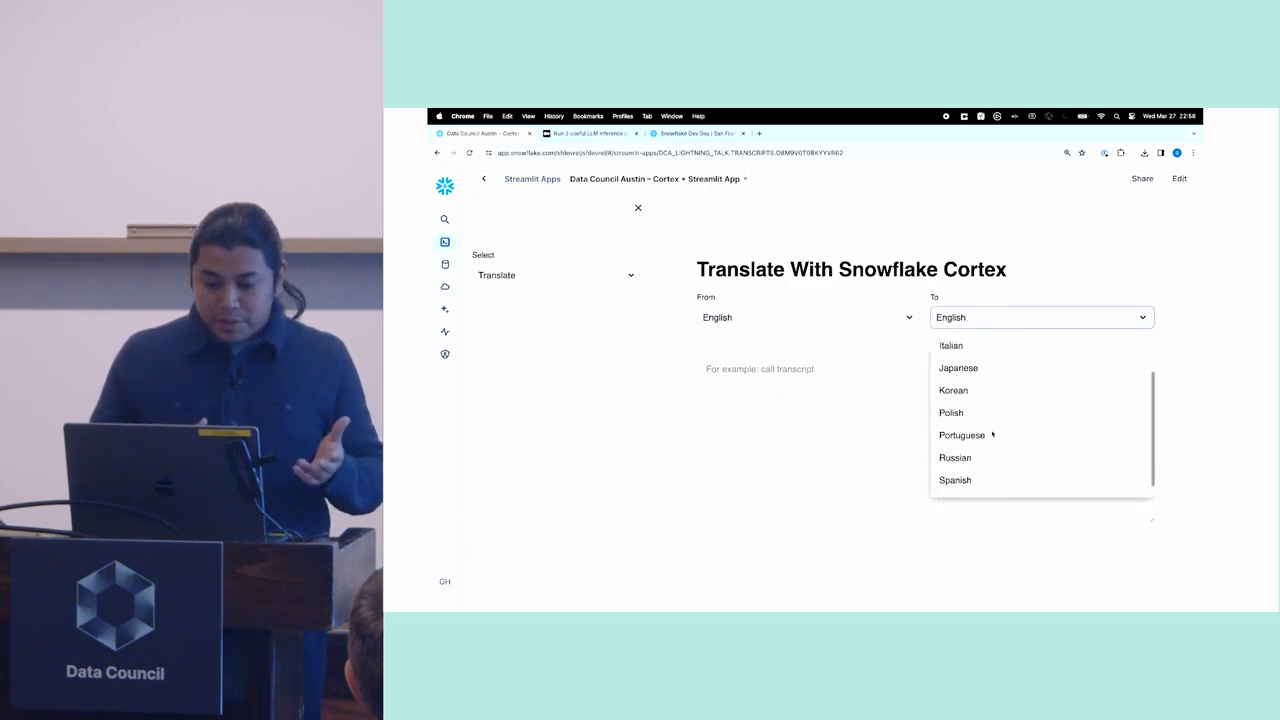
click(954, 480)
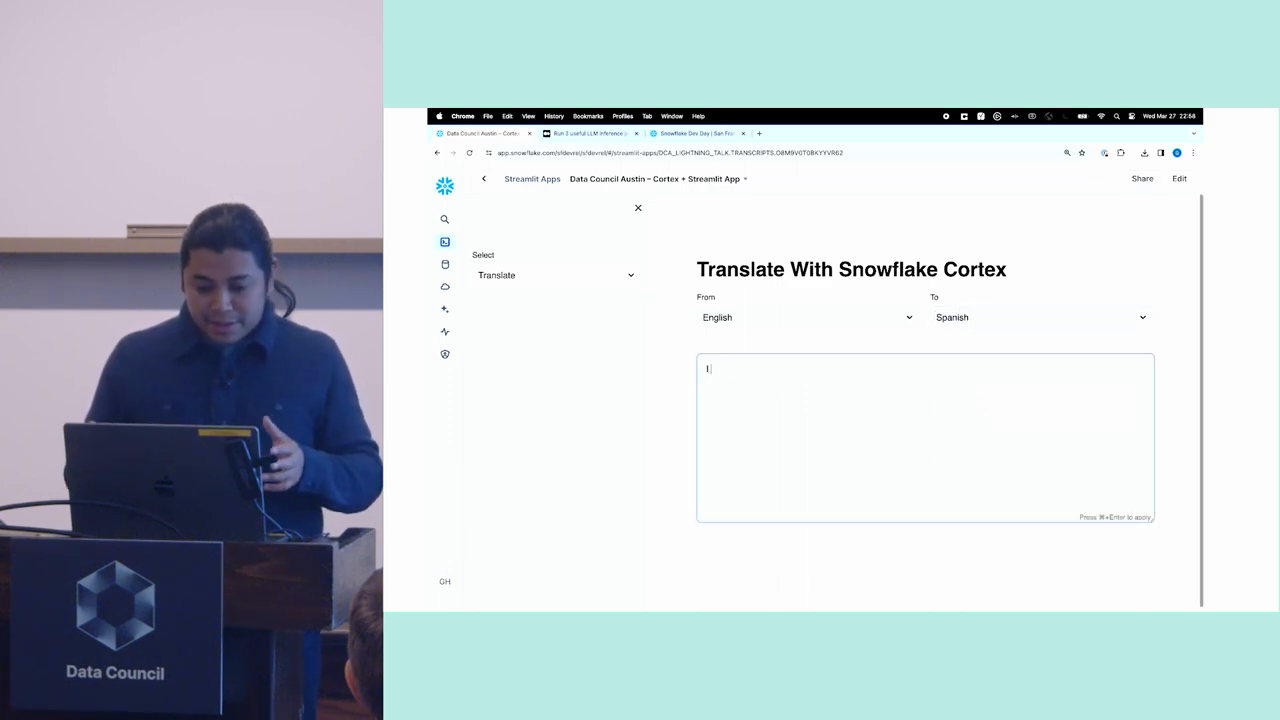
text(I love Data Council)
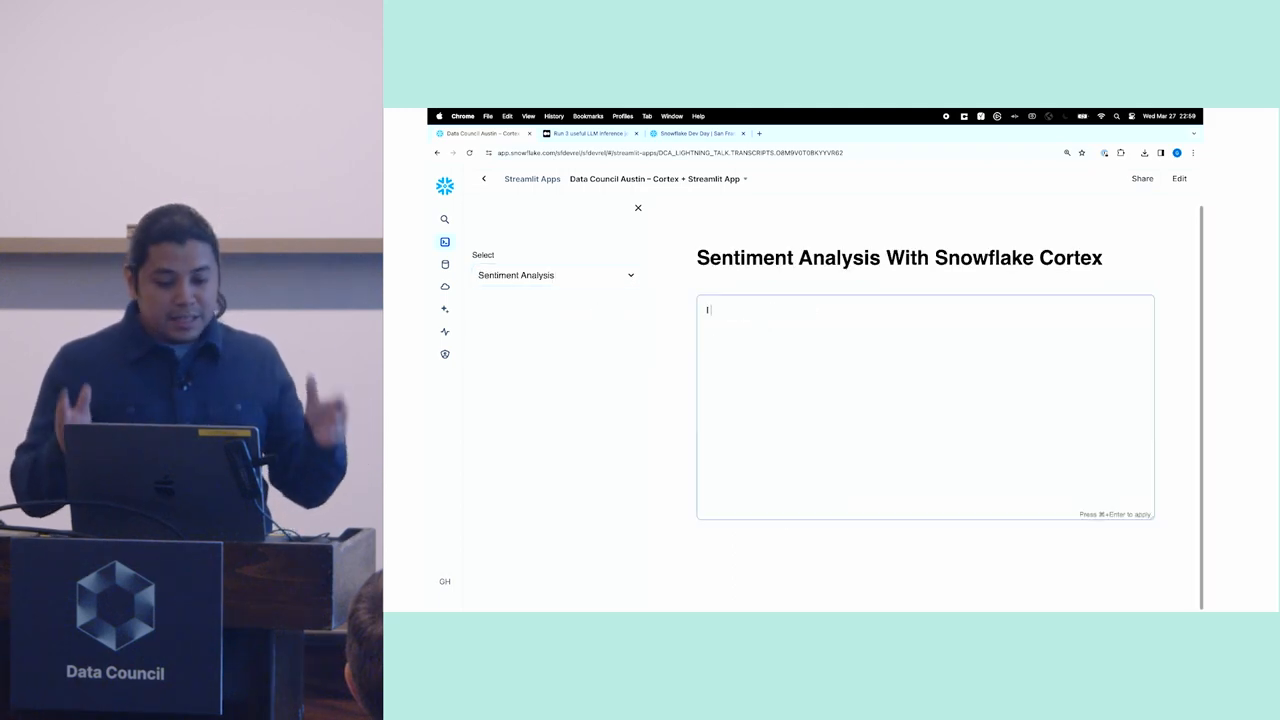
Score 'I love Data Council' for sentiment, then move toward the JSON Summary function
text(I love Data Council Austin!)
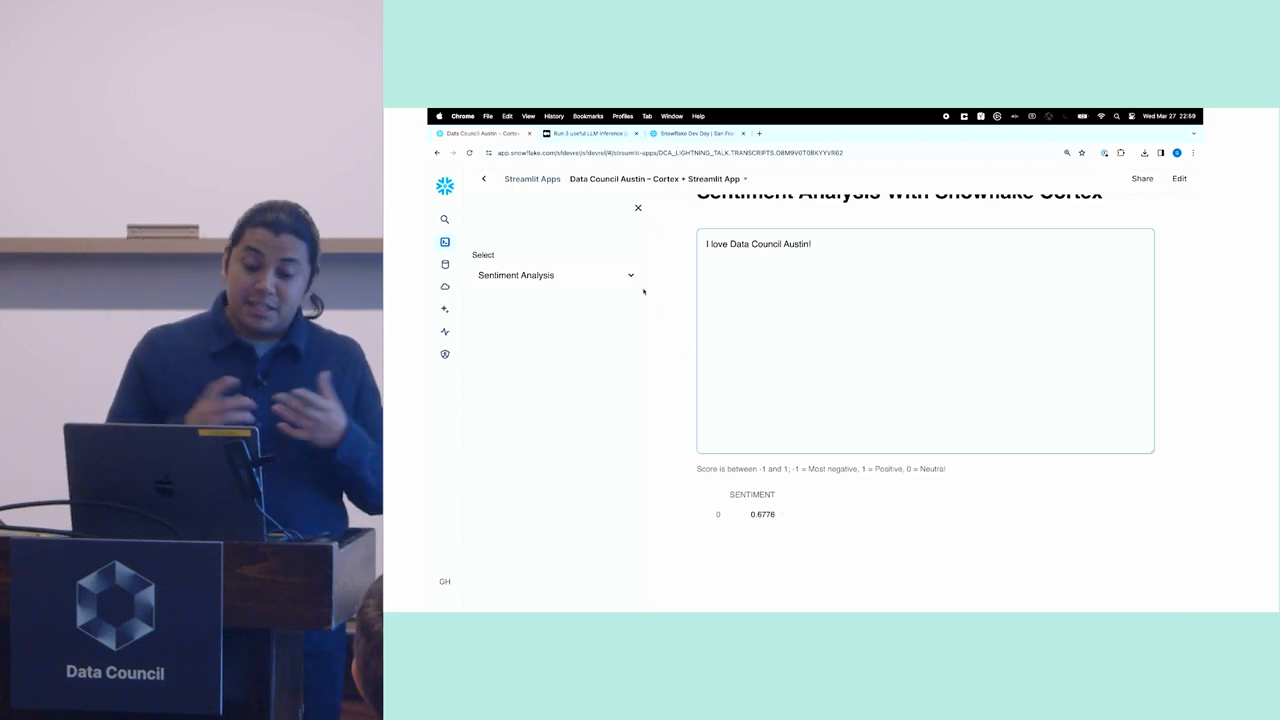
click(556, 276)
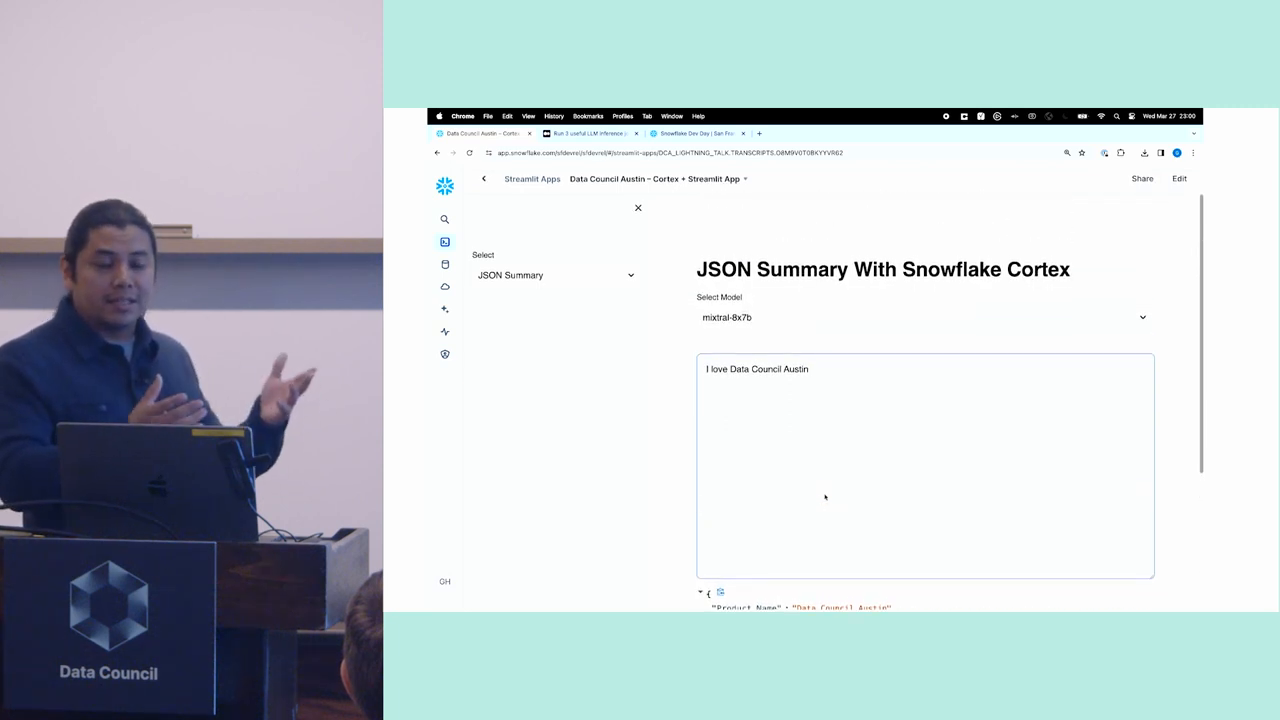
Keep JSON Summary selected, then leave the demo for the Snowflake Cortex blog article
click(556, 276)
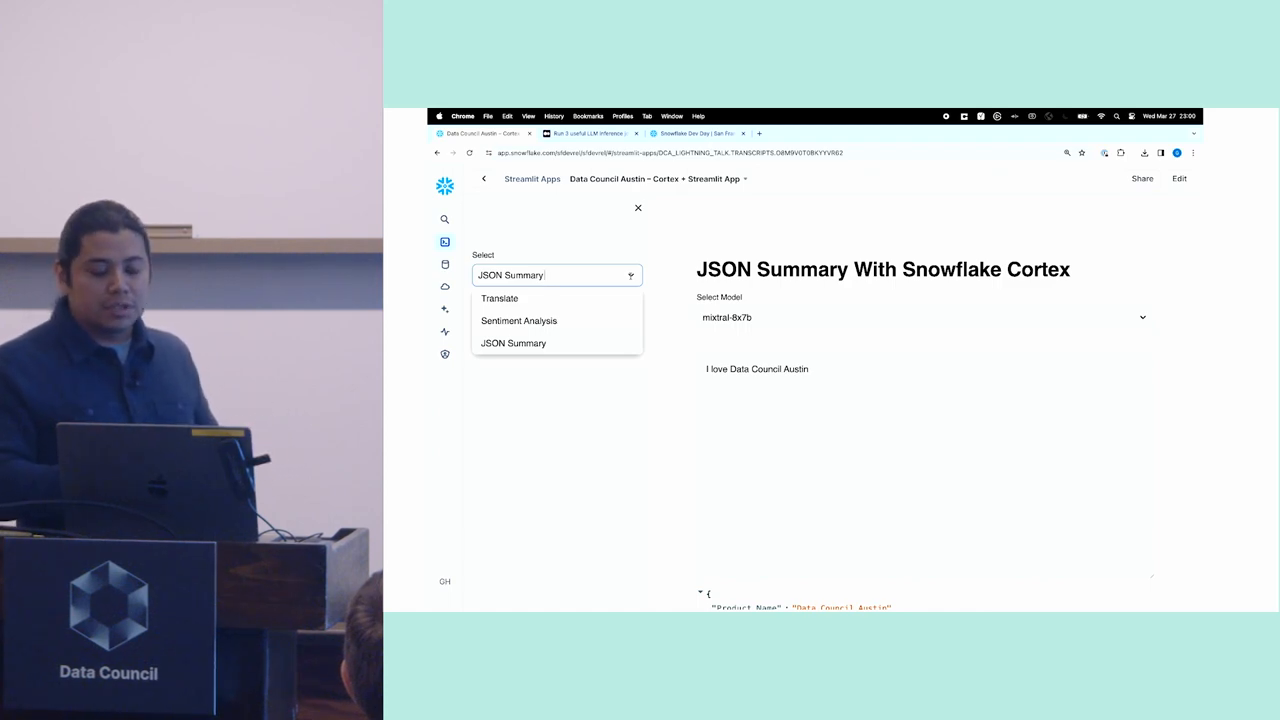
click(512, 342)
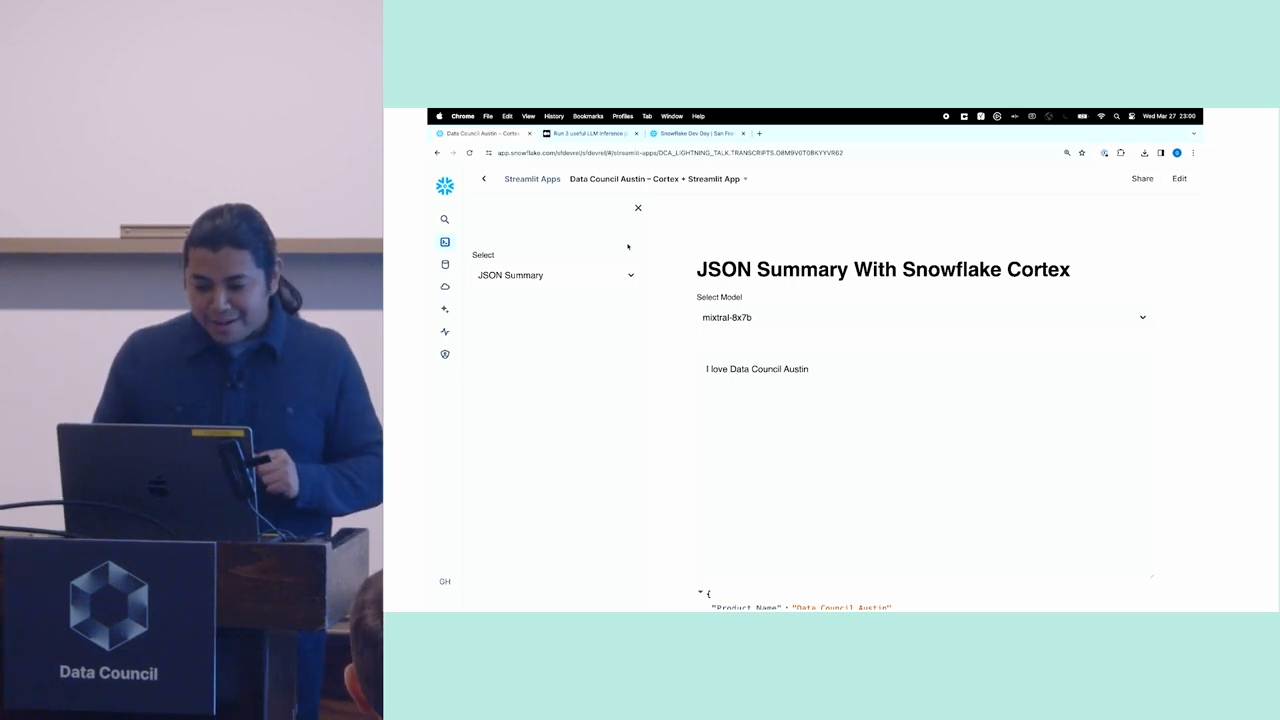
click(584, 132)
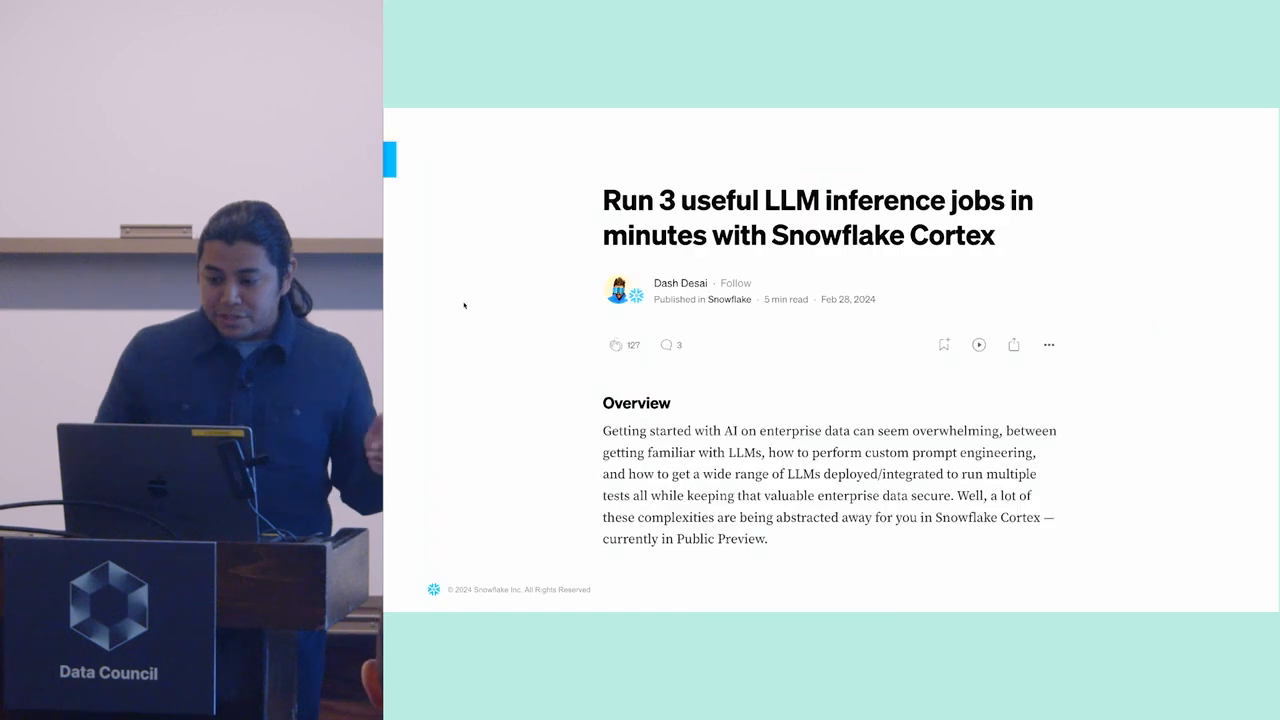